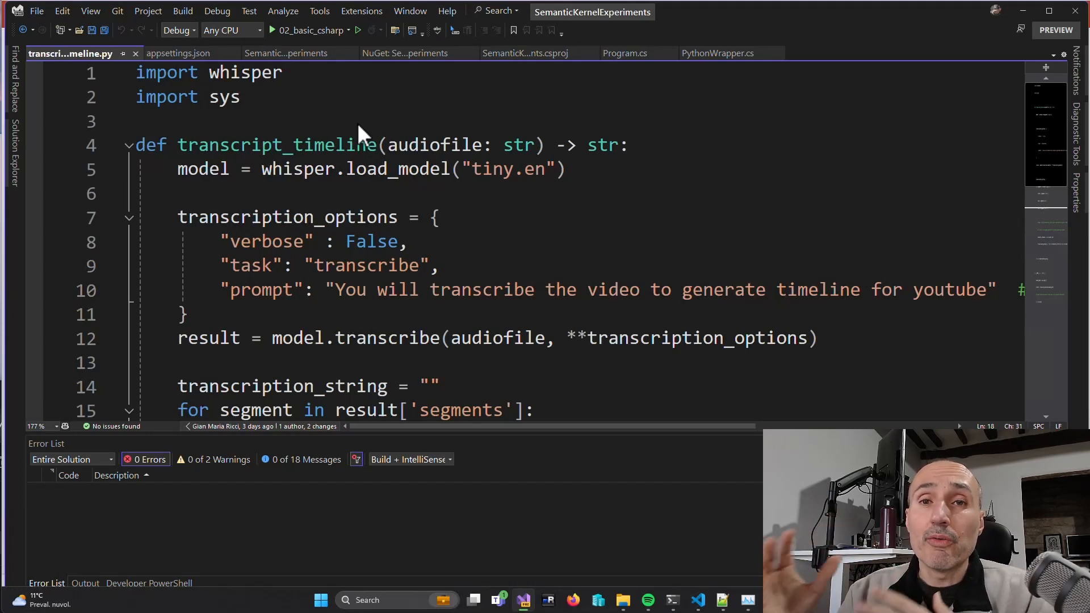
mouse_move(433, 132)
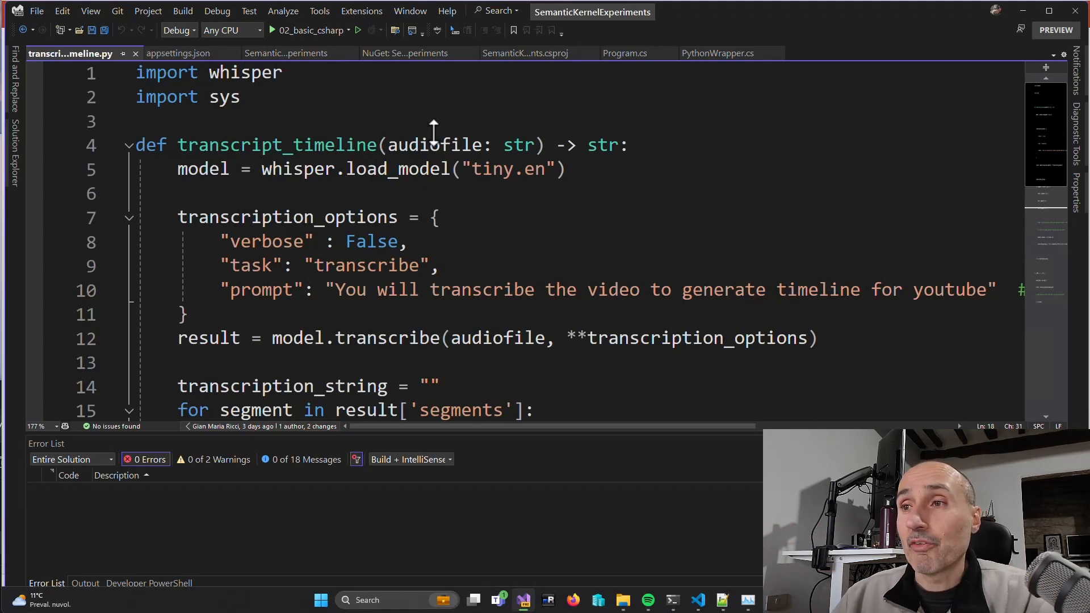
- Review the audio_path usage and the PythonWrapper process code, then return to Program.cs
scroll("down", 3)
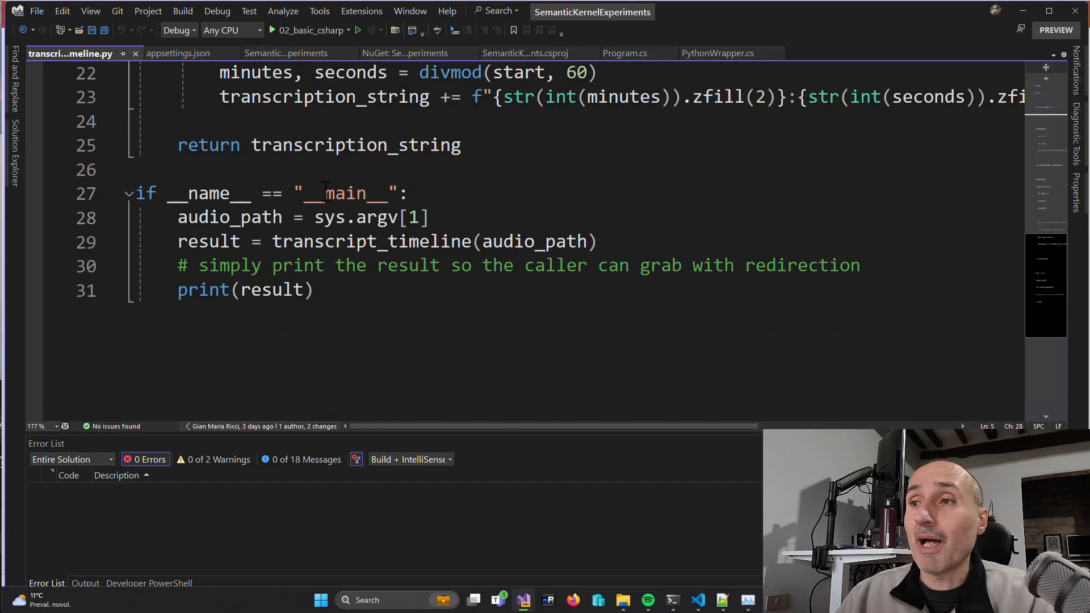
double_click(229, 217)
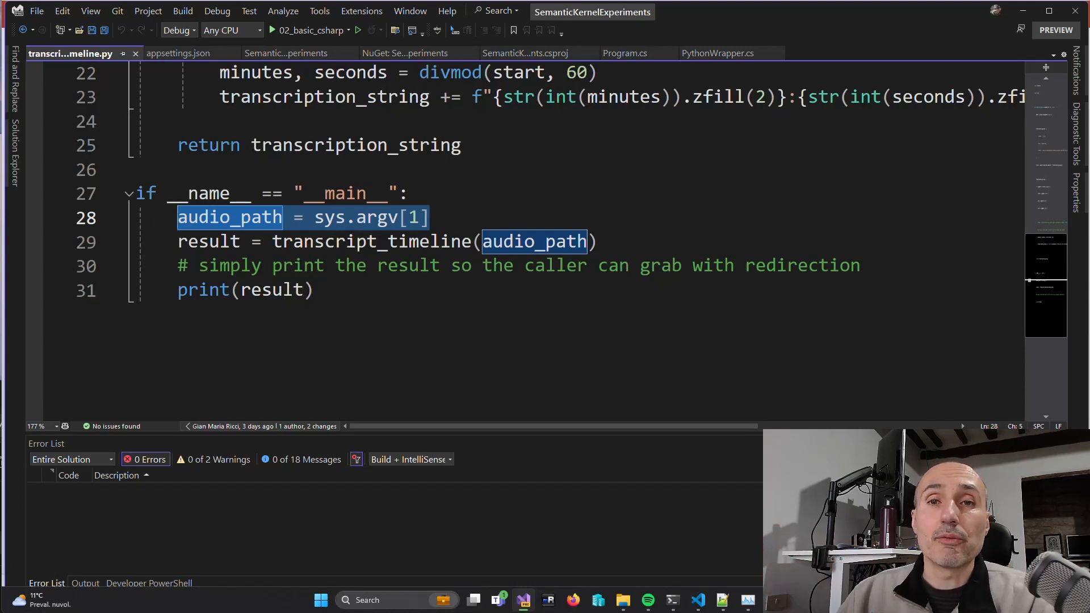
left_click(724, 53)
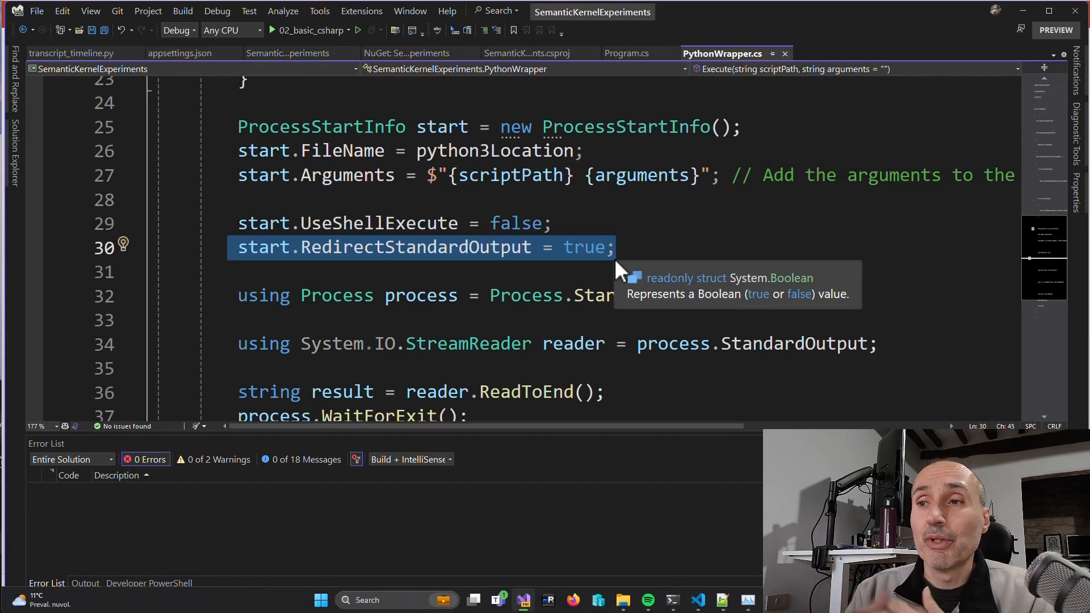
scroll("down", 3)
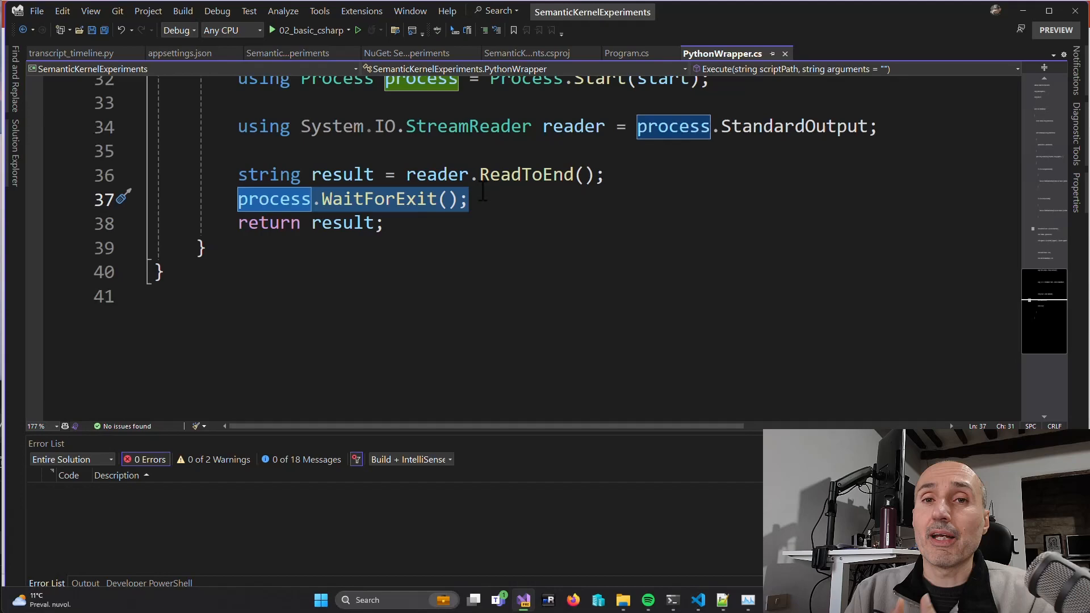
left_click(626, 54)
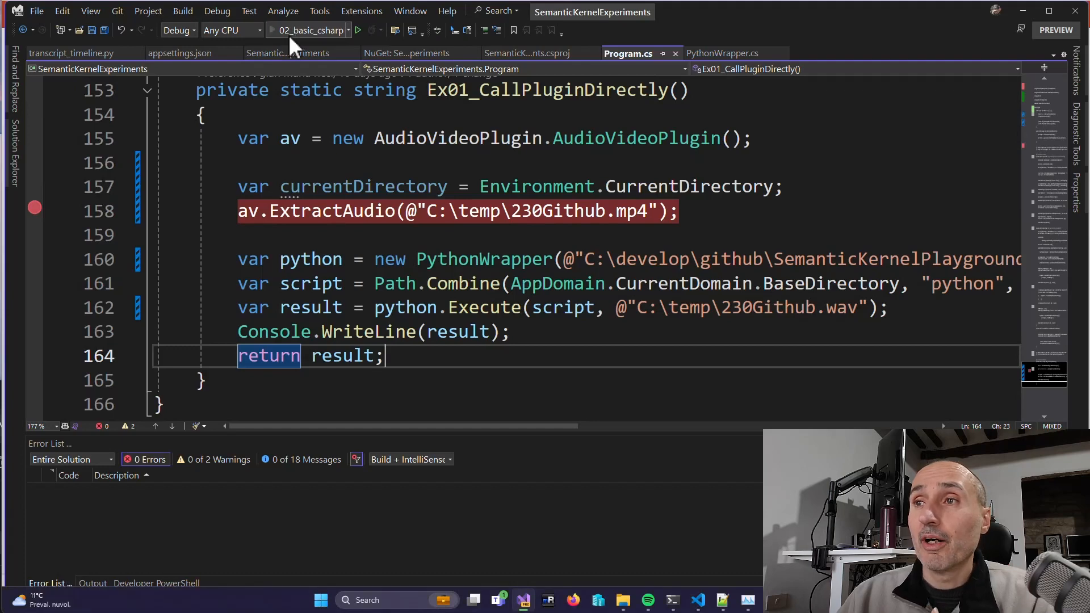
- Launch the 02_basic_csharp project under the debugger to hit the ExtractAudio breakpoint
left_click(358, 30)
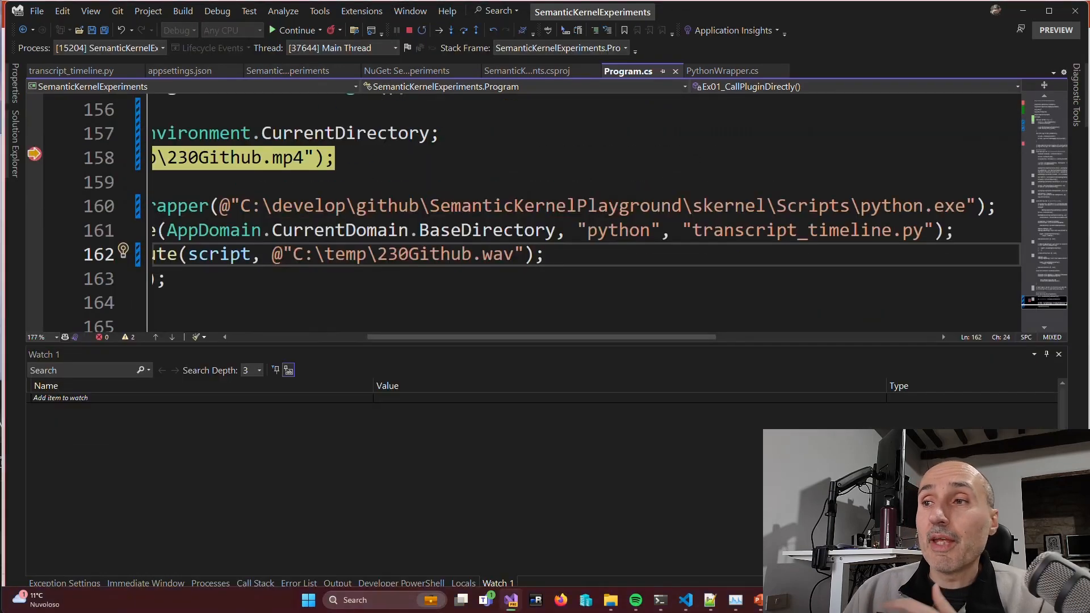
- Step over the av.ExtractAudio call so execution pauses on the PythonWrapper creation
left_click(967, 206)
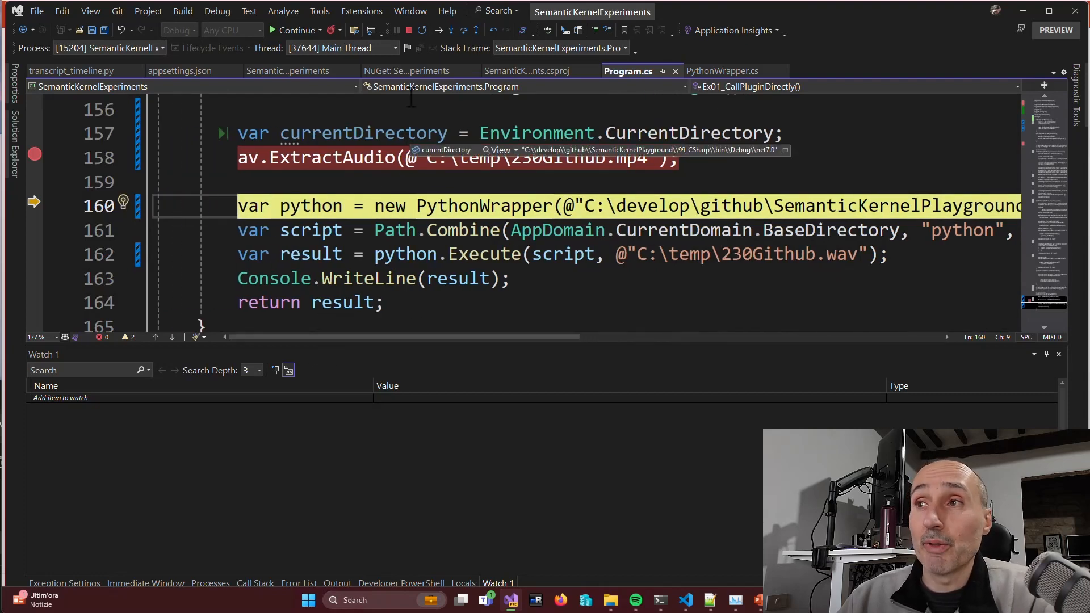
- Step through the Python transcription call and the result printout to reach 'return result'
left_click(463, 29)
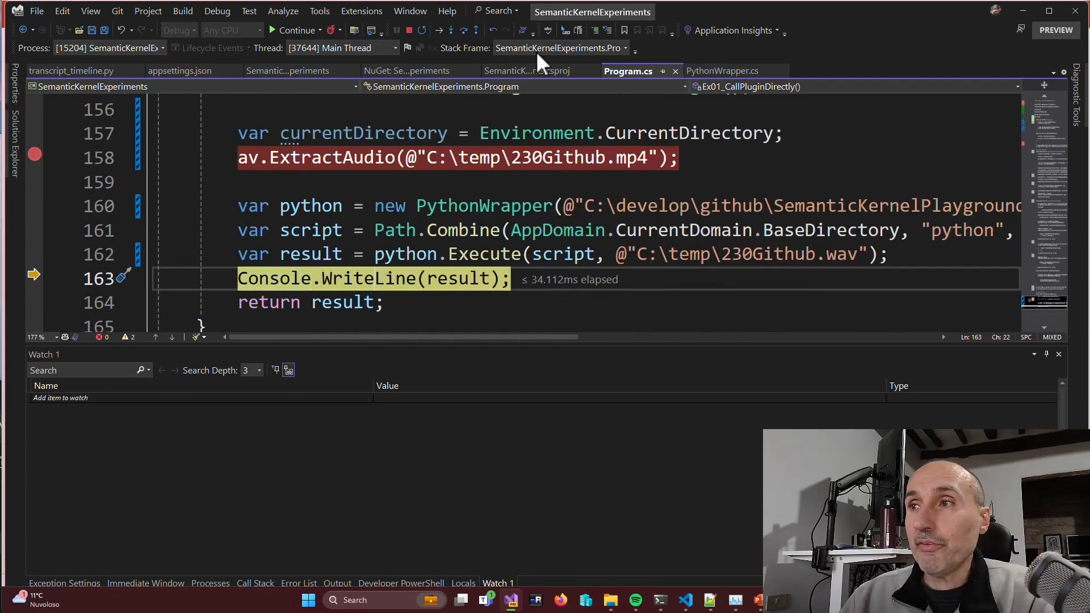
key("F10")
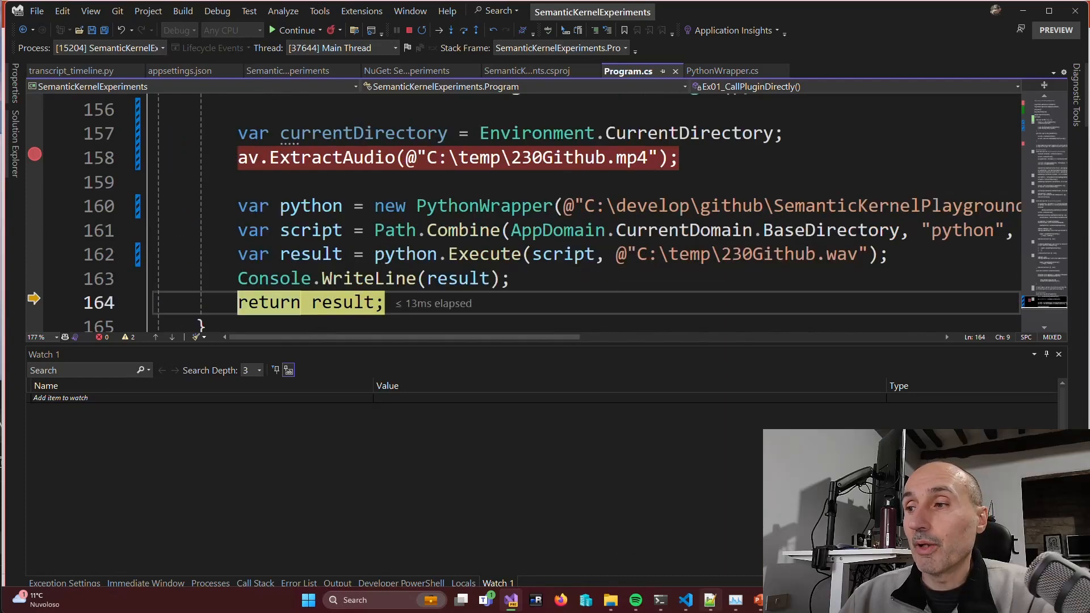